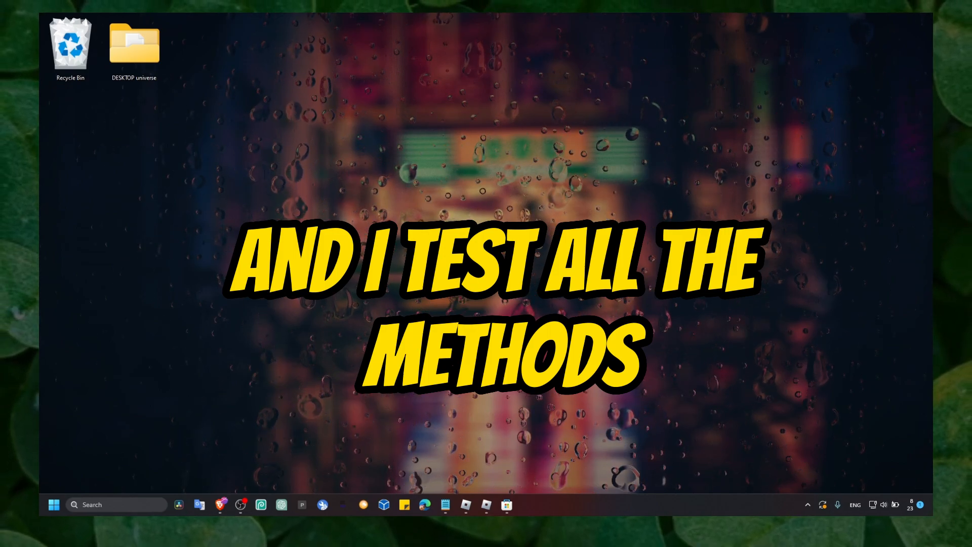
pyautogui.moveTo(487, 505)
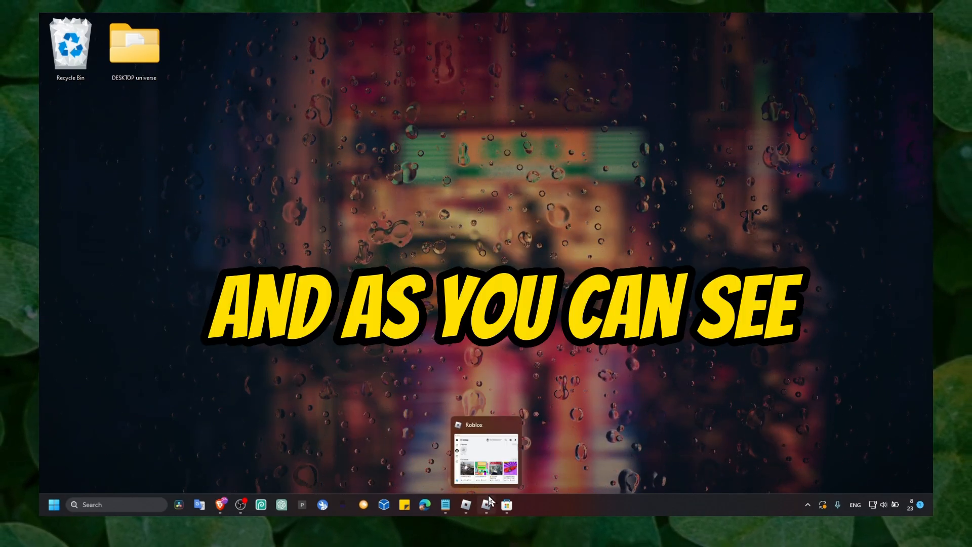
# - Dismiss the Roblox window and reach the installed apps list in Windows Settings
pyautogui.click(485, 450)
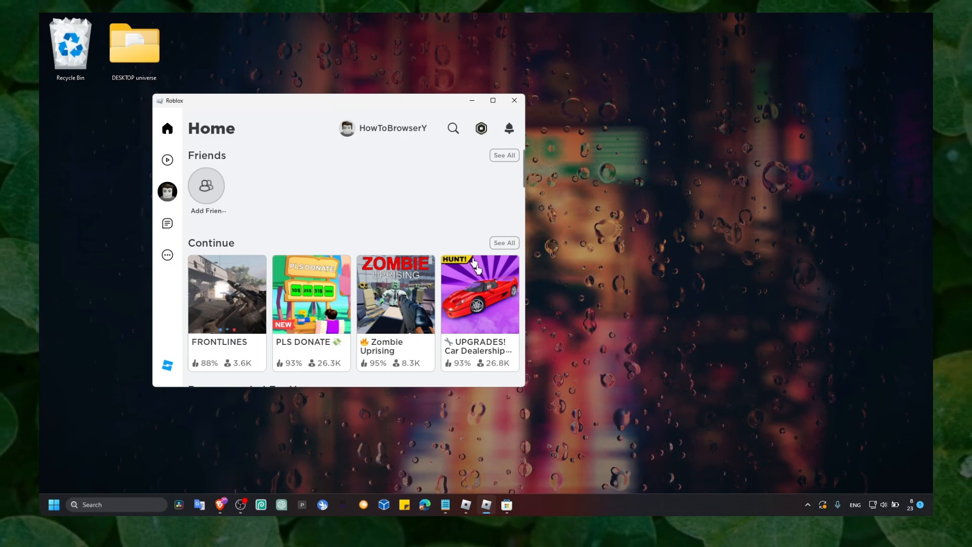
pyautogui.moveTo(506, 505)
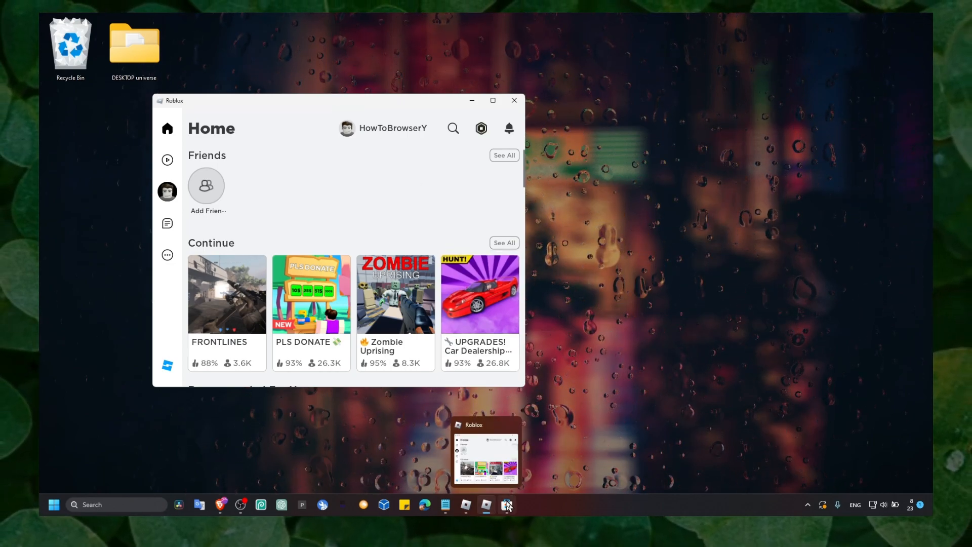
pyautogui.moveTo(507, 504)
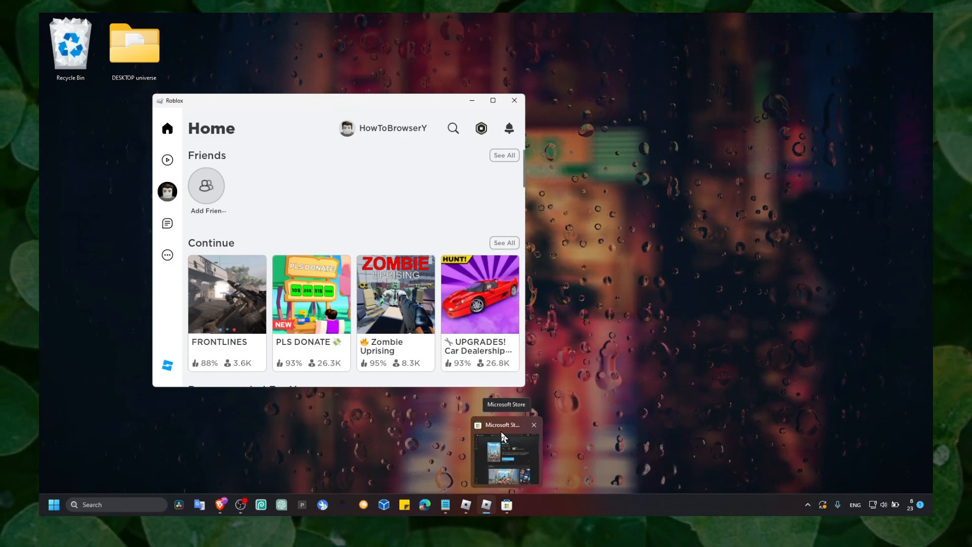
pyautogui.moveTo(464, 504)
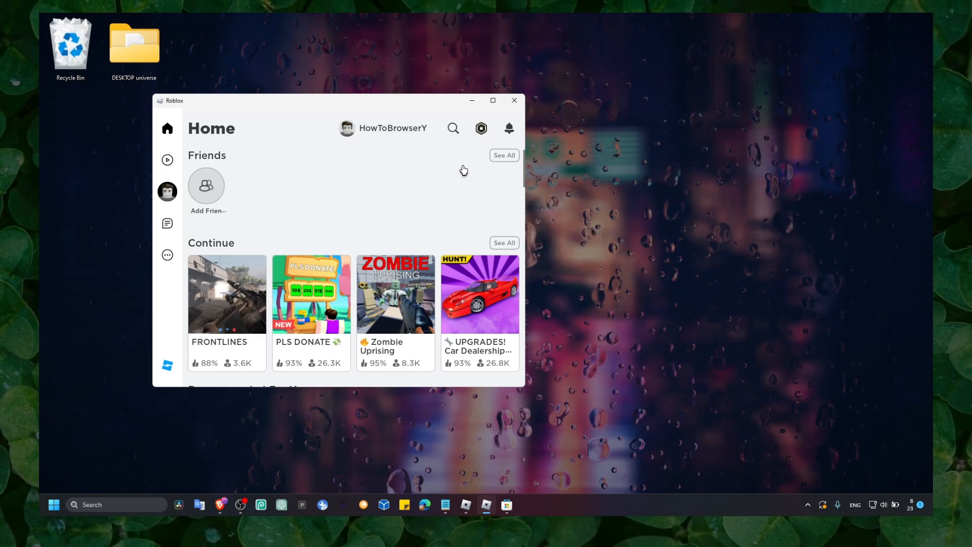
pyautogui.moveTo(468, 114)
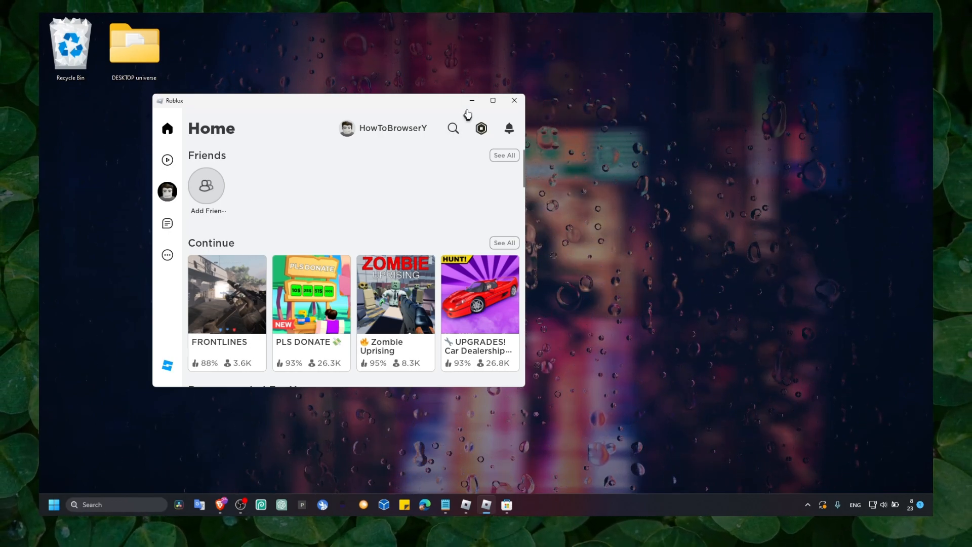
pyautogui.click(514, 100)
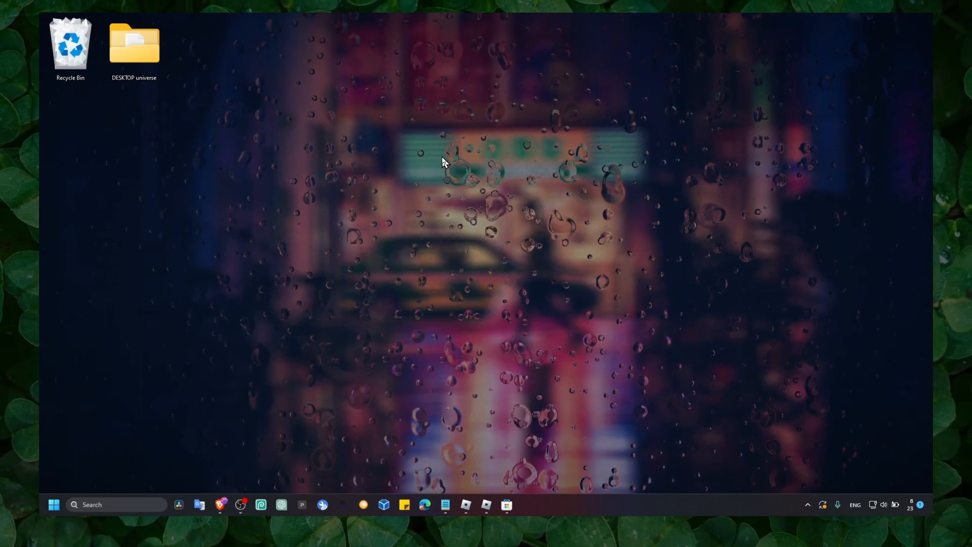
pyautogui.click(526, 504)
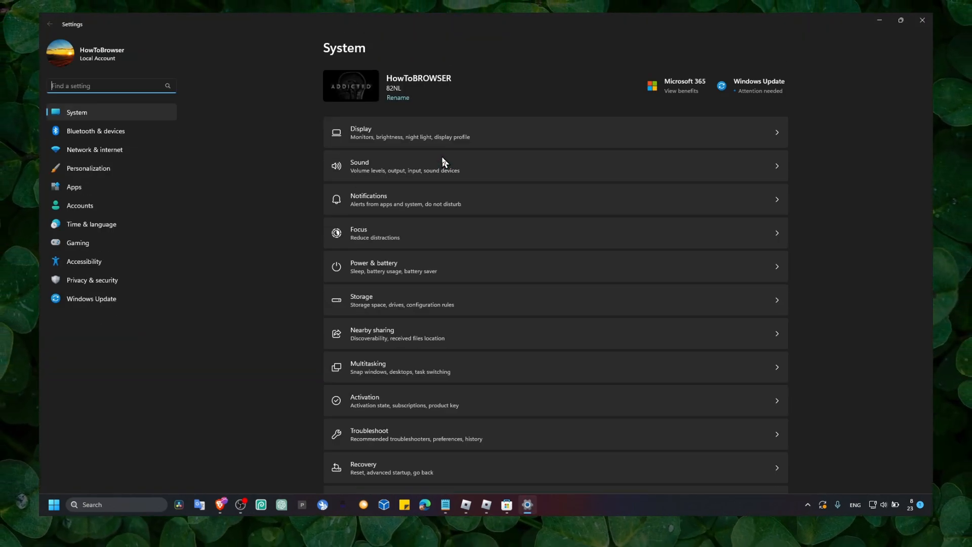
pyautogui.moveTo(111, 186)
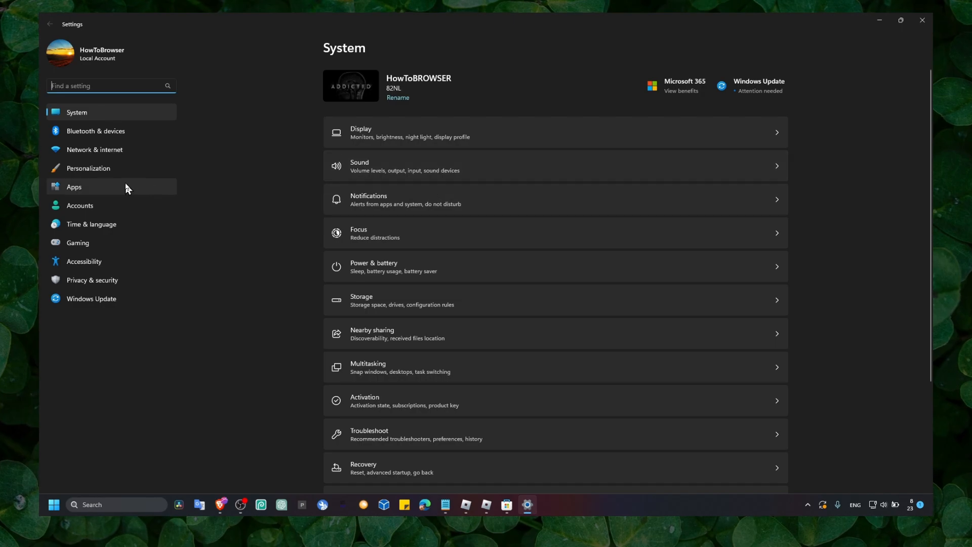
pyautogui.click(74, 187)
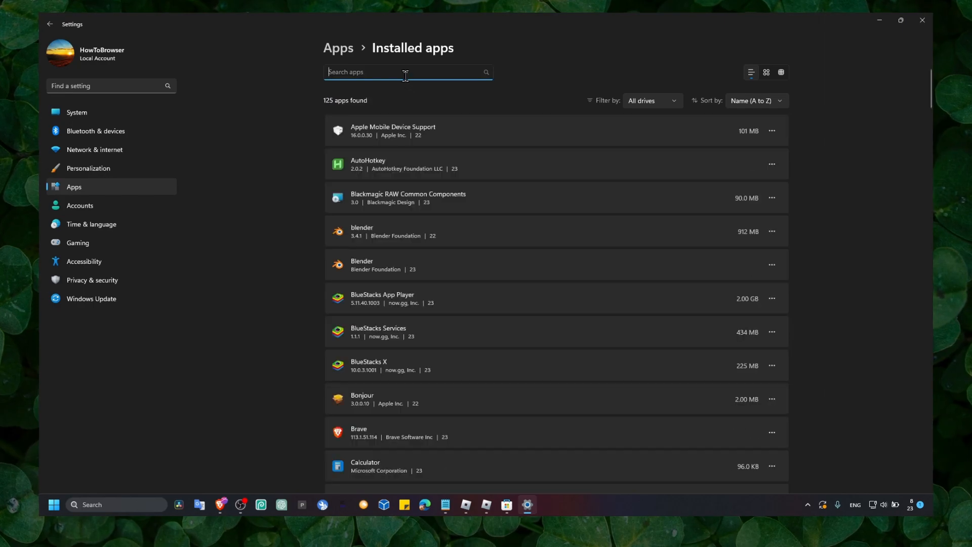
# - Filter the apps for Roblox and uninstall Roblox Player, confirming removal
pyautogui.write('rb')
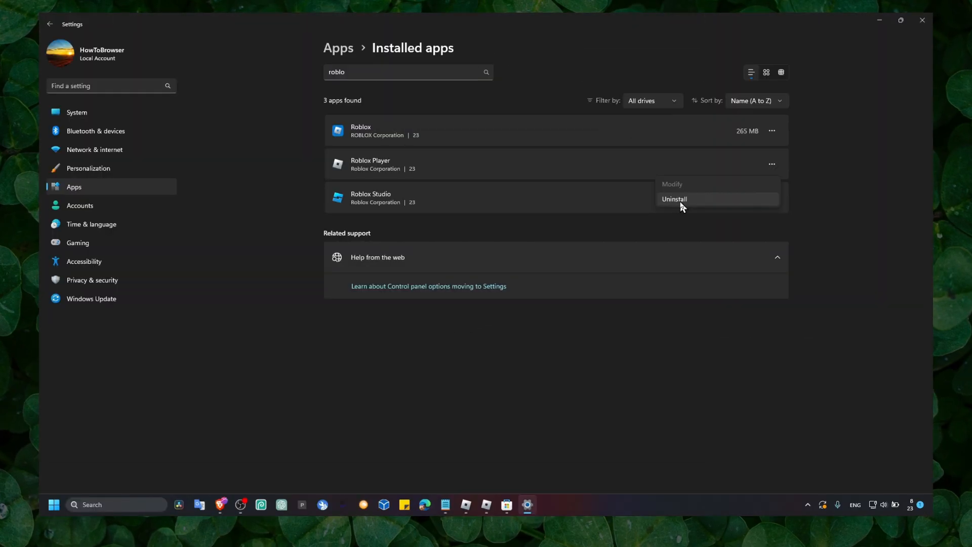
pyautogui.click(587, 234)
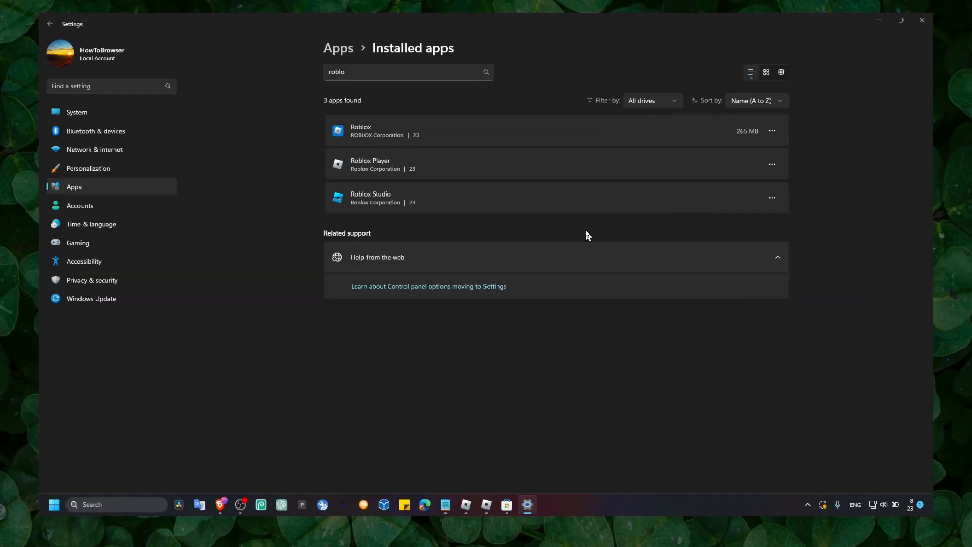
pyautogui.click(93, 504)
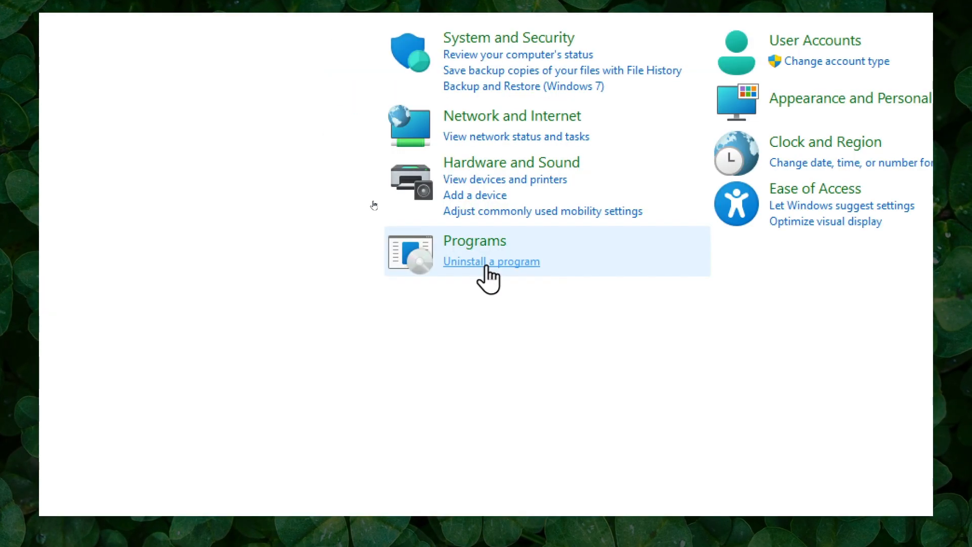
# - Bring up Control Panel's Programs and Features list showing Roblox Player and Studio
pyautogui.click(490, 262)
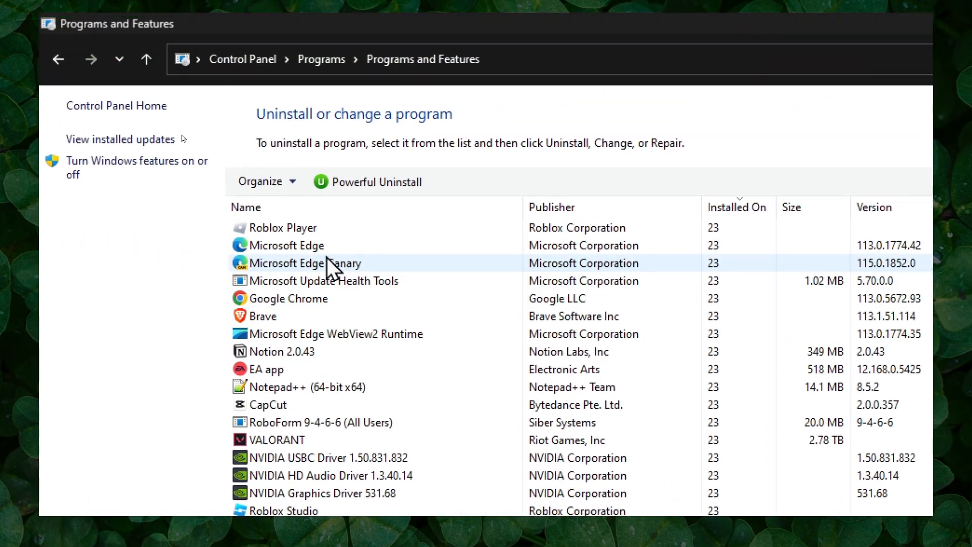
pyautogui.click(282, 227)
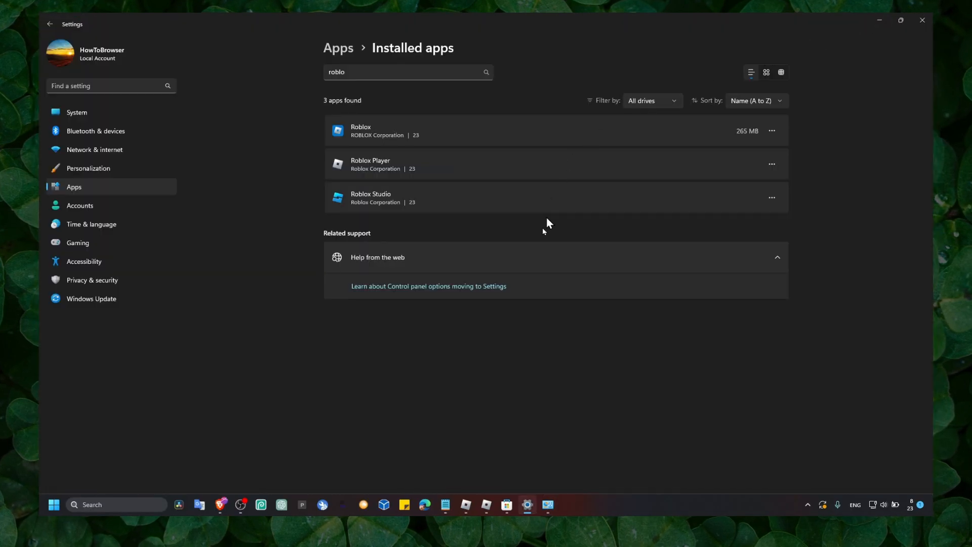
pyautogui.moveTo(552, 321)
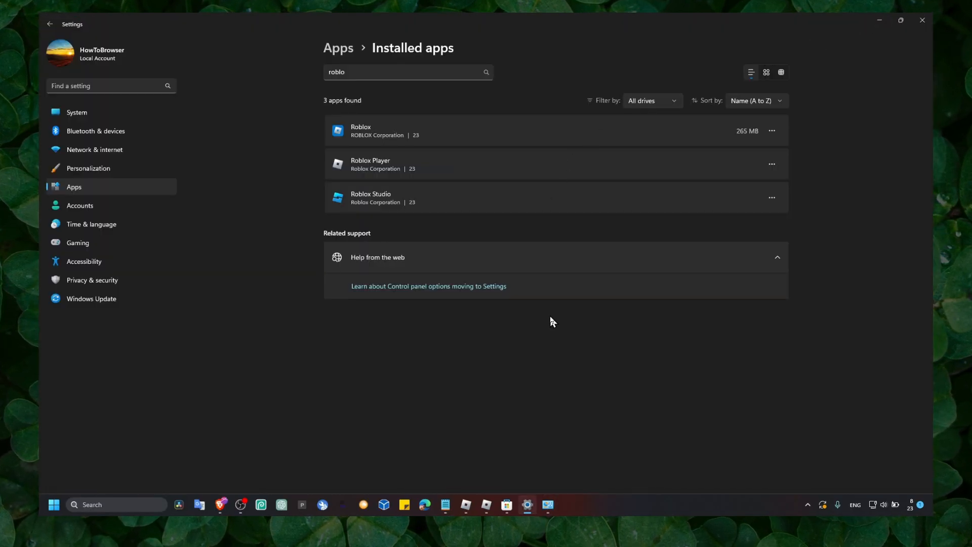
pyautogui.moveTo(662, 216)
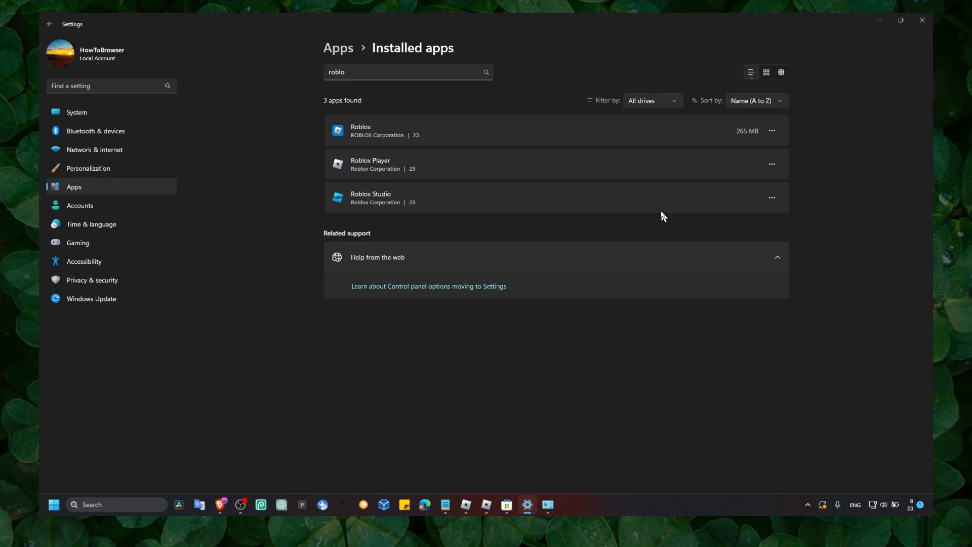
pyautogui.moveTo(668, 507)
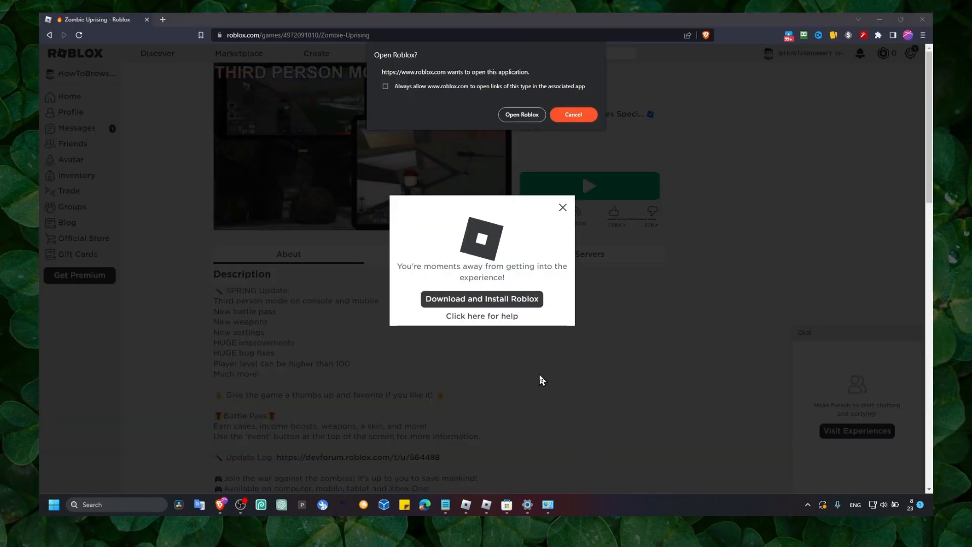
pyautogui.moveTo(598, 173)
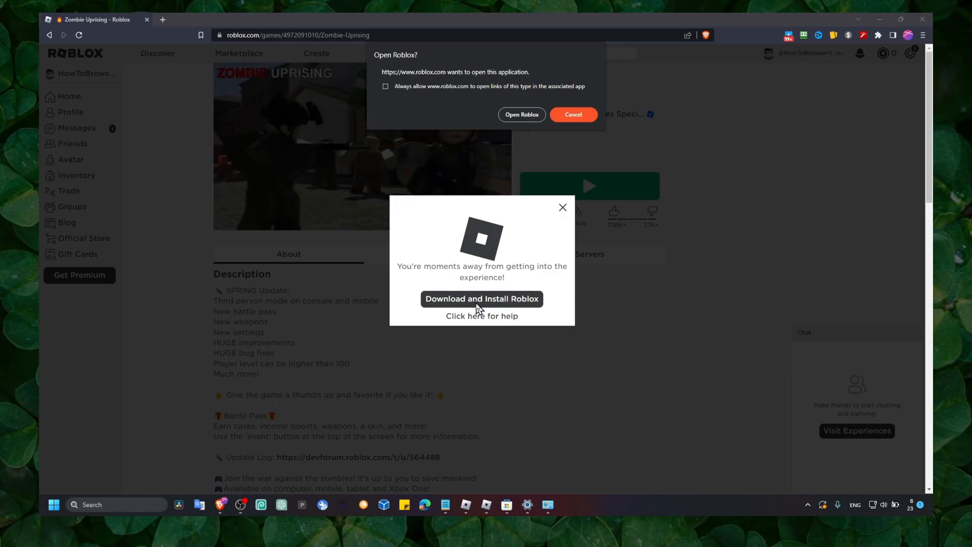
pyautogui.moveTo(507, 286)
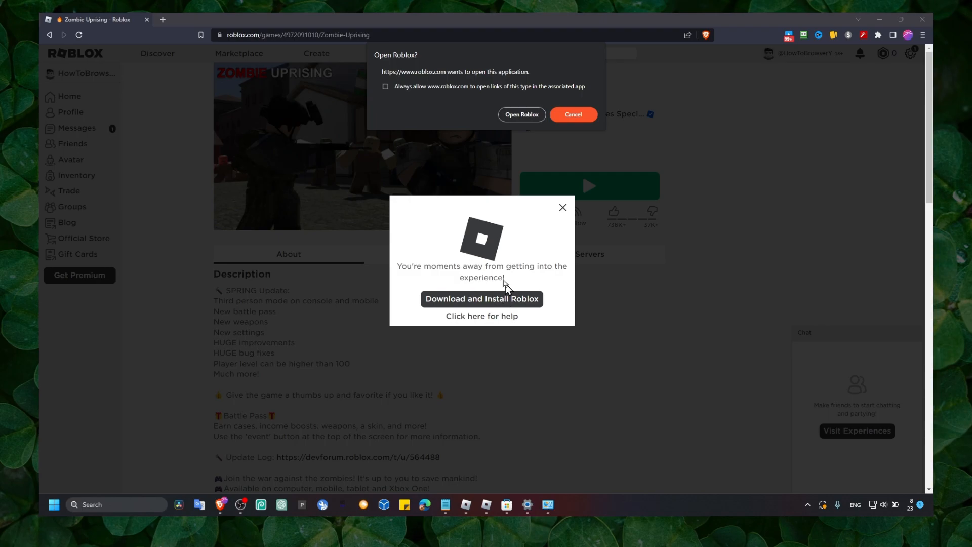
pyautogui.moveTo(466, 280)
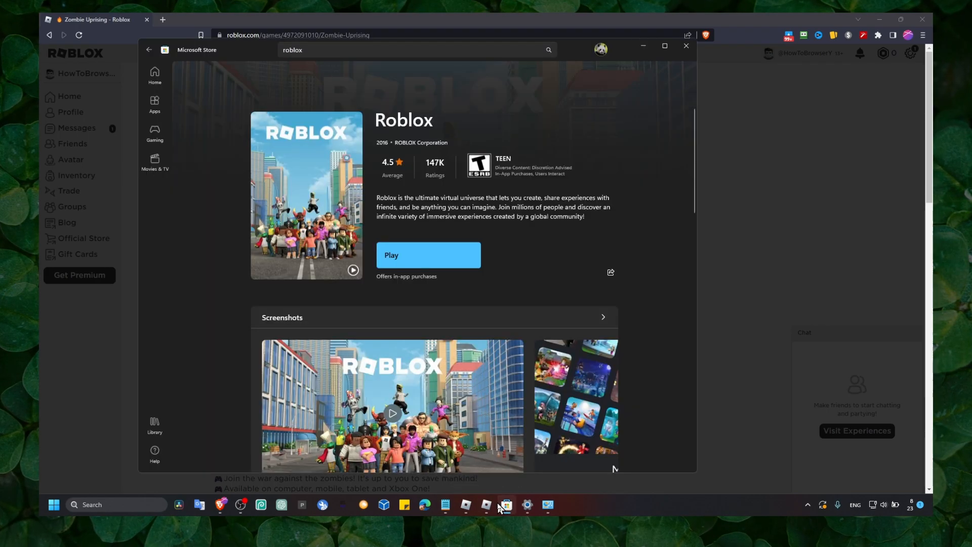
pyautogui.moveTo(393, 152)
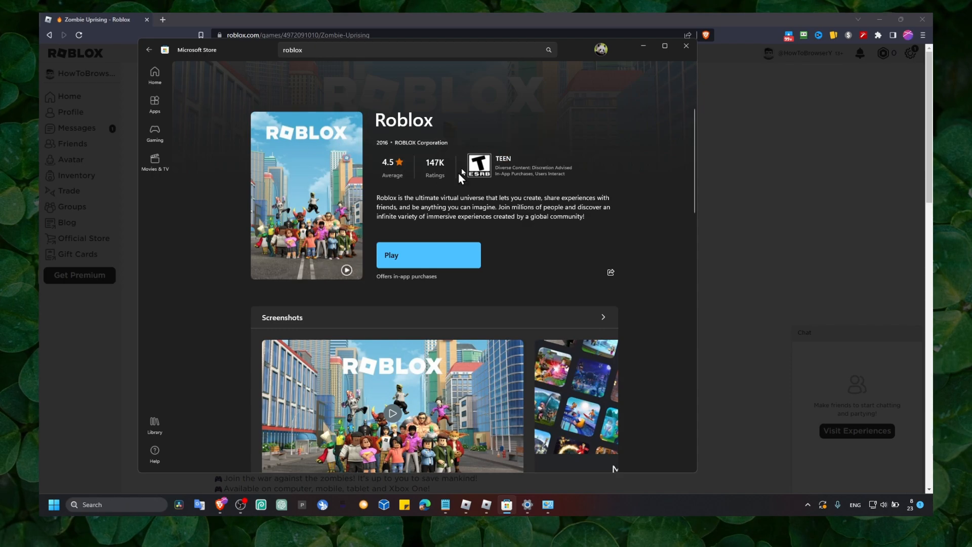
# - Leave the Microsoft Store Roblox page and bring up Windows search
pyautogui.click(526, 504)
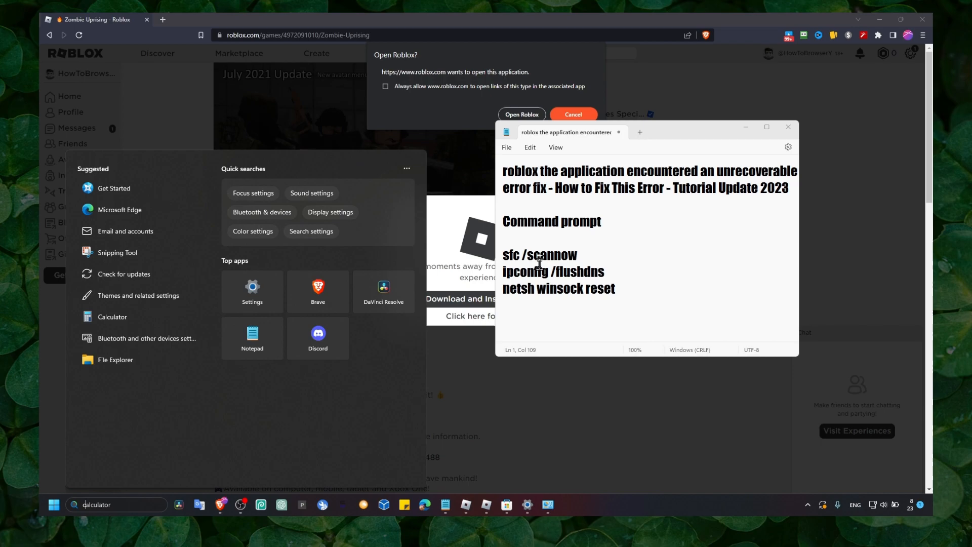
# - Find Command Prompt via Start search 'cmd' and launch it as administrator
pyautogui.write('cmd')
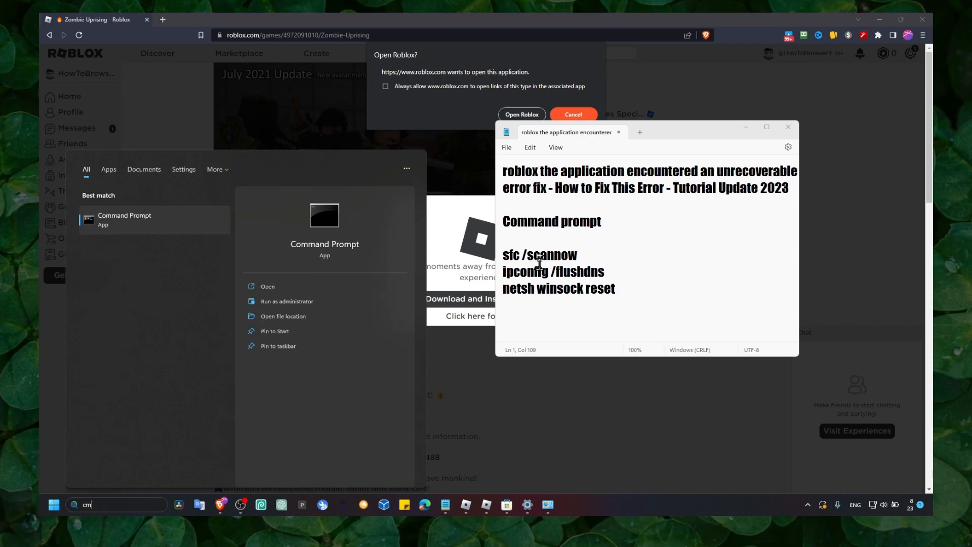
pyautogui.rightClick(123, 219)
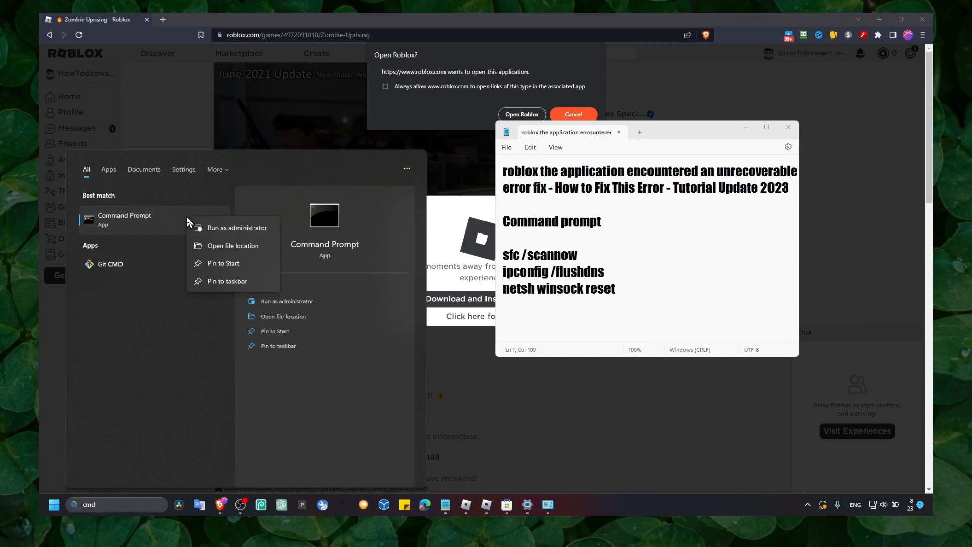
pyautogui.click(237, 227)
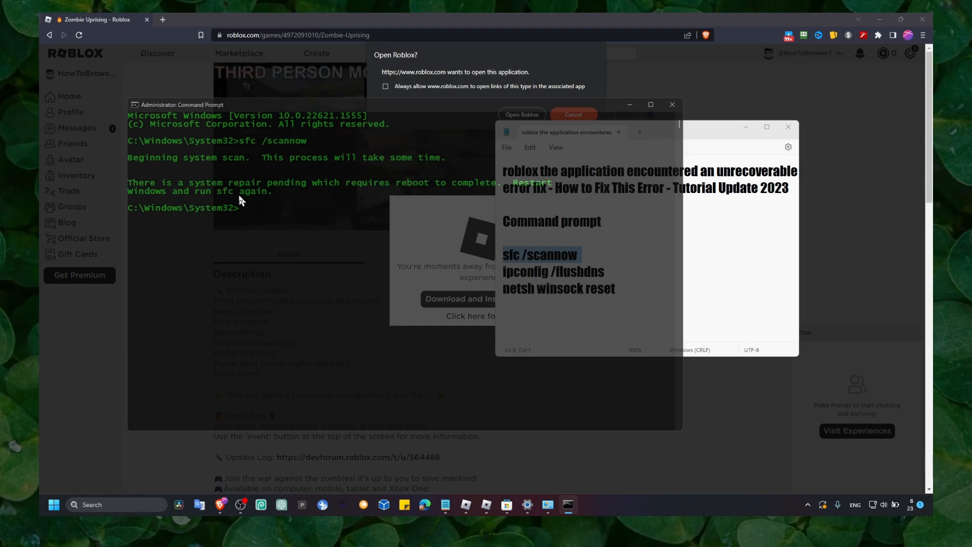
pyautogui.moveTo(275, 227)
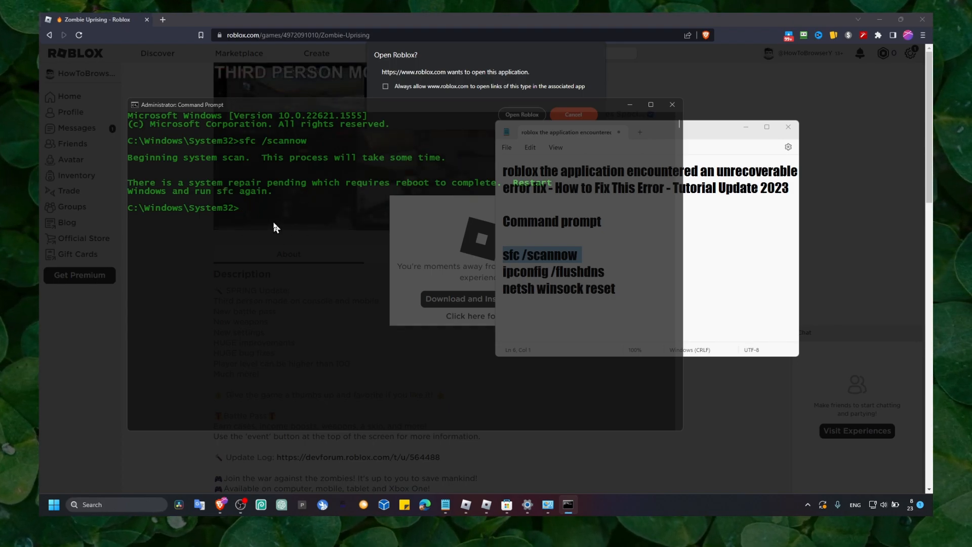
pyautogui.moveTo(548, 258)
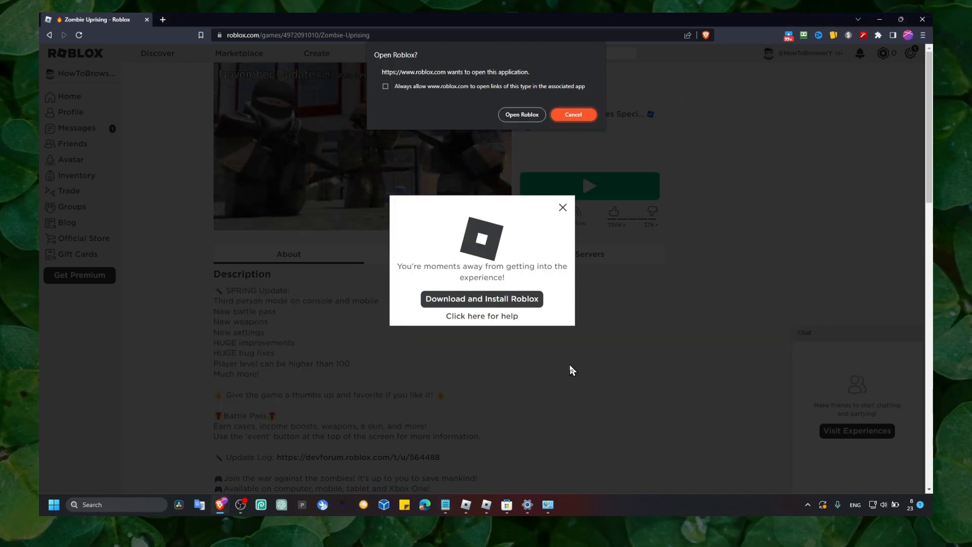
pyautogui.moveTo(646, 503)
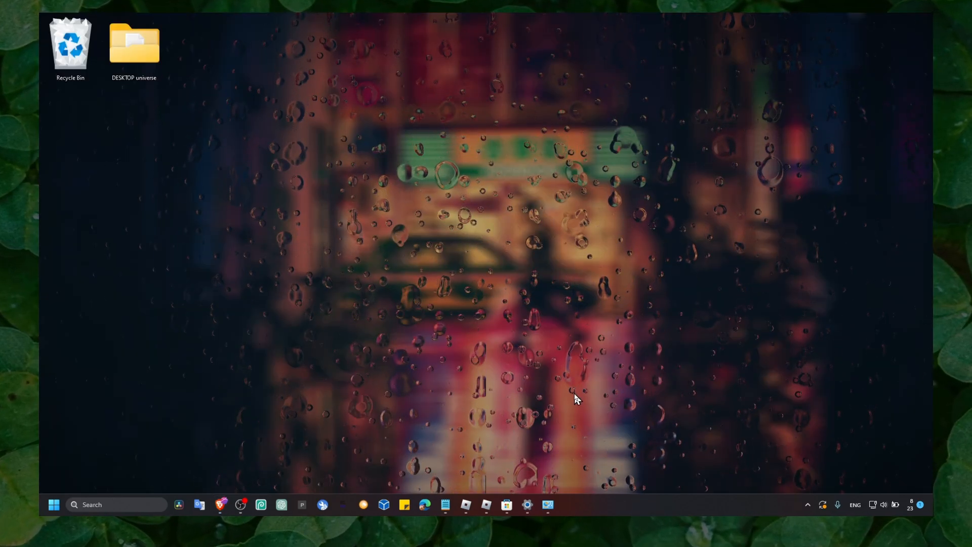
# - Search the Start menu for Roblox to list the Roblox app, Studio and Player entries
pyautogui.click(115, 504)
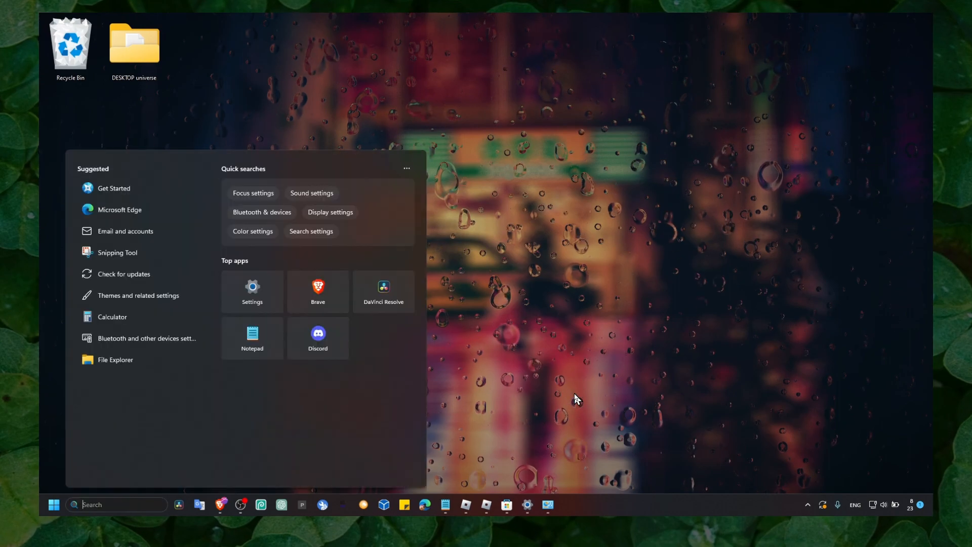
pyautogui.write('roblox')
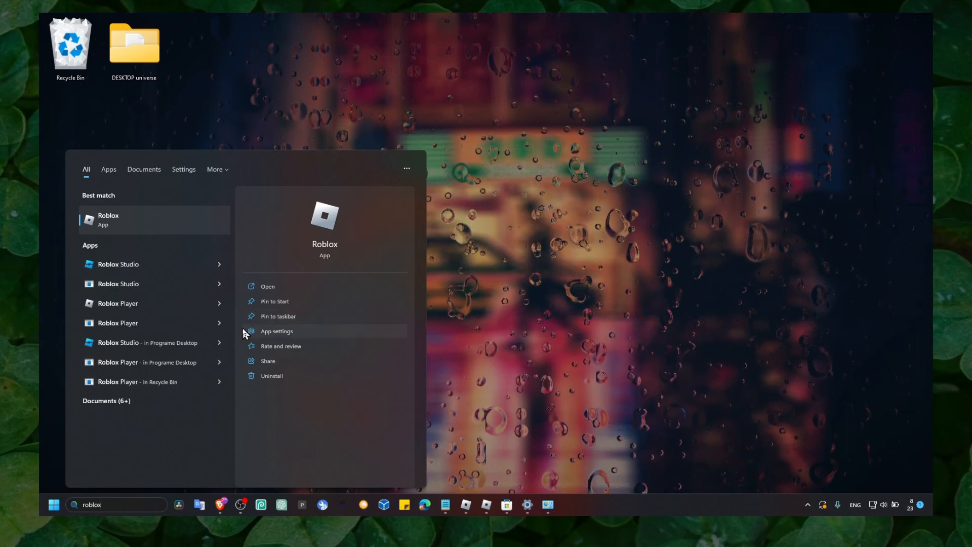
pyautogui.moveTo(162, 316)
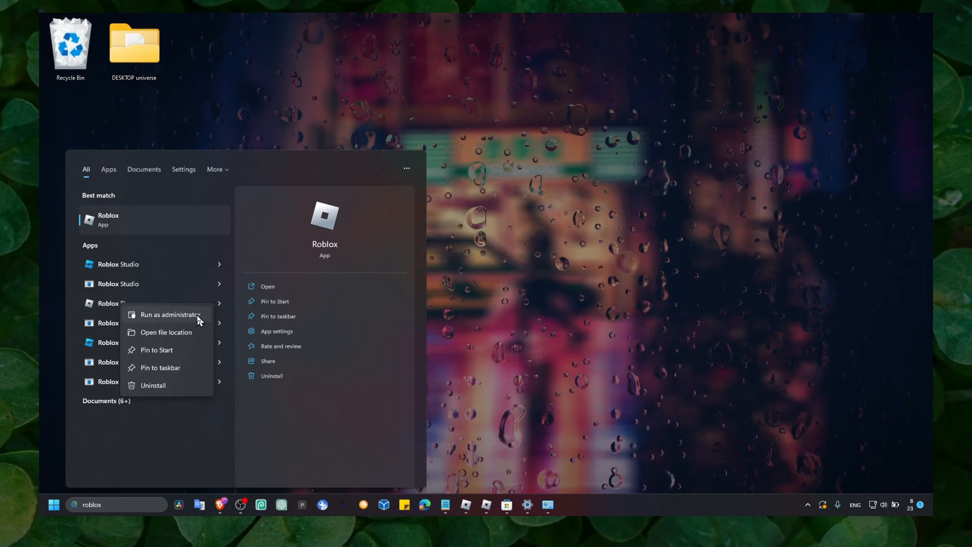
pyautogui.moveTo(176, 336)
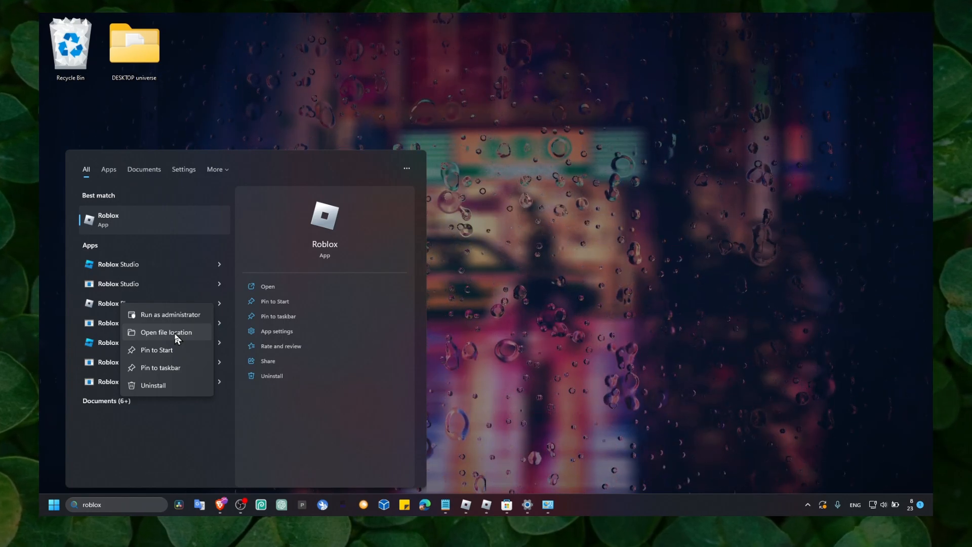
# - Reach the Compatibility settings of the Roblox Player shortcut in its file location
pyautogui.click(165, 332)
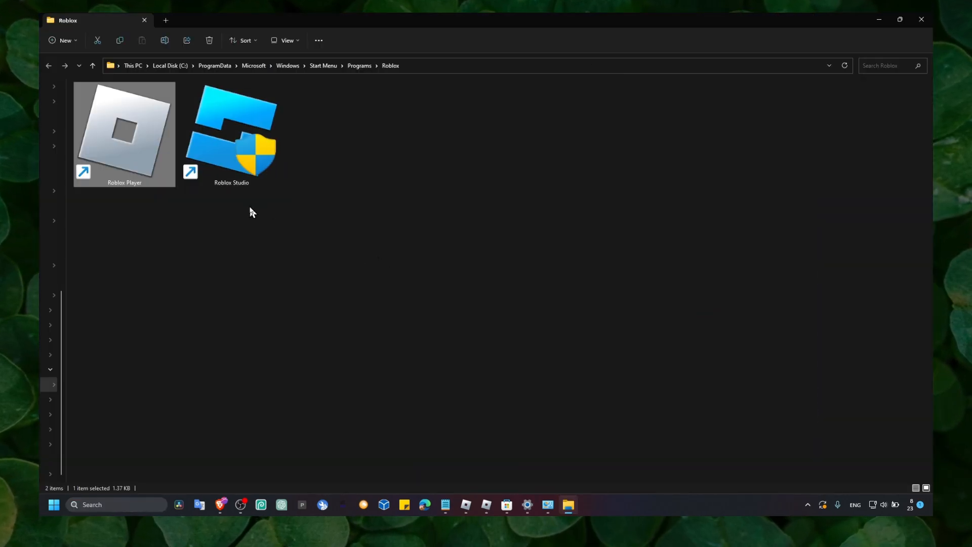
pyautogui.rightClick(123, 134)
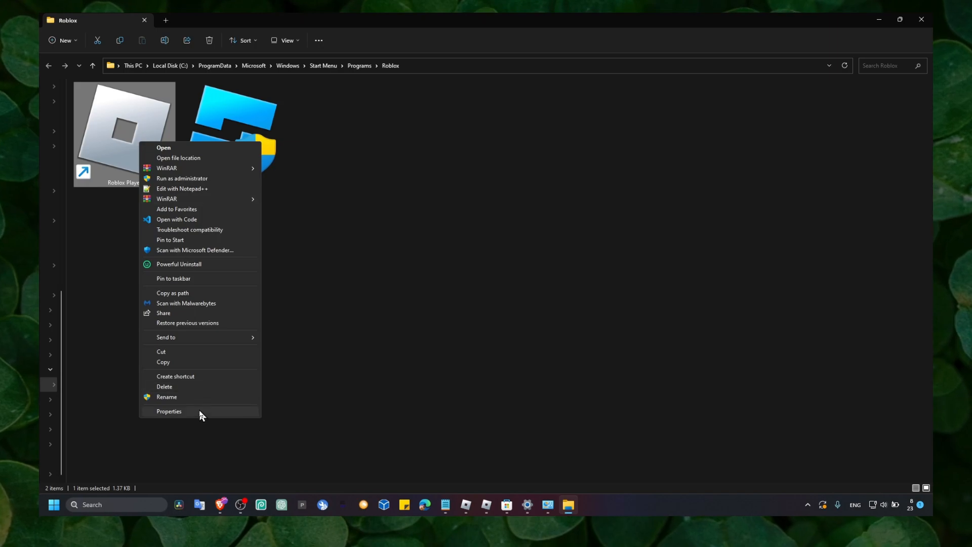
pyautogui.click(169, 411)
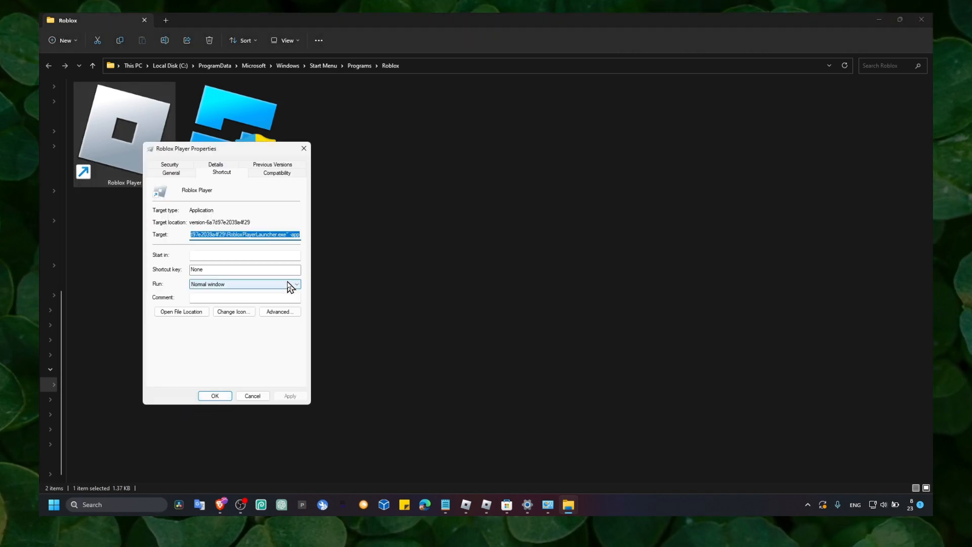
pyautogui.click(275, 172)
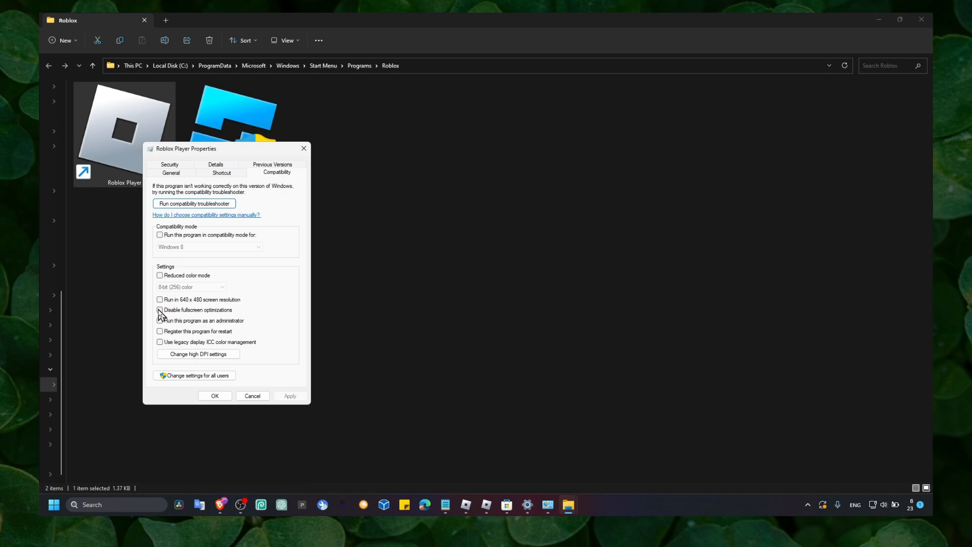
# - Enable run as administrator and Windows 8 compatibility mode for Roblox Player
pyautogui.click(160, 321)
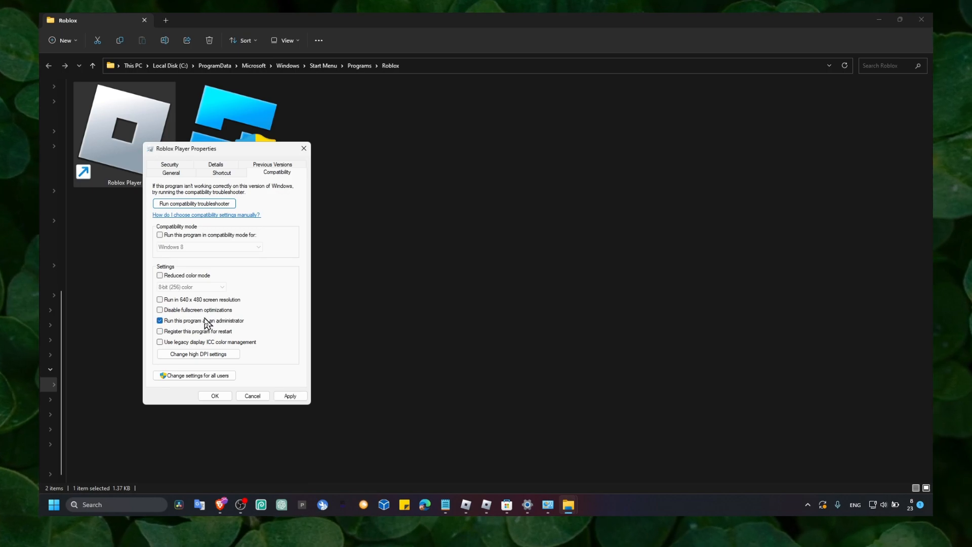
pyautogui.moveTo(177, 259)
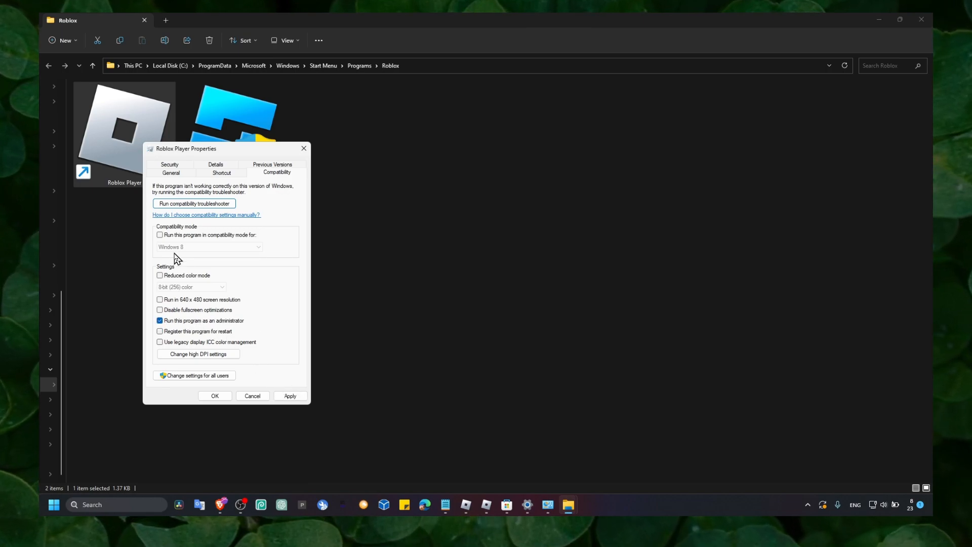
pyautogui.click(160, 234)
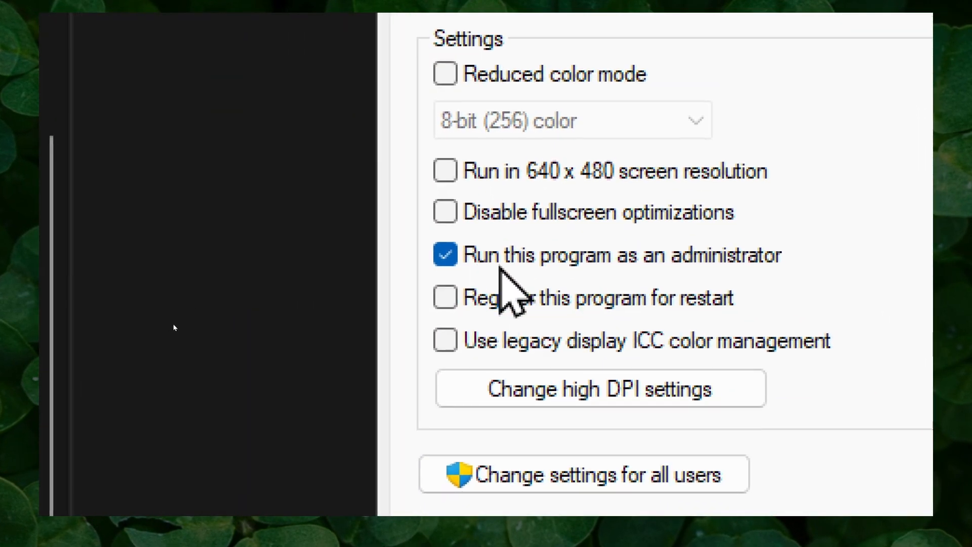
pyautogui.scroll(-3)
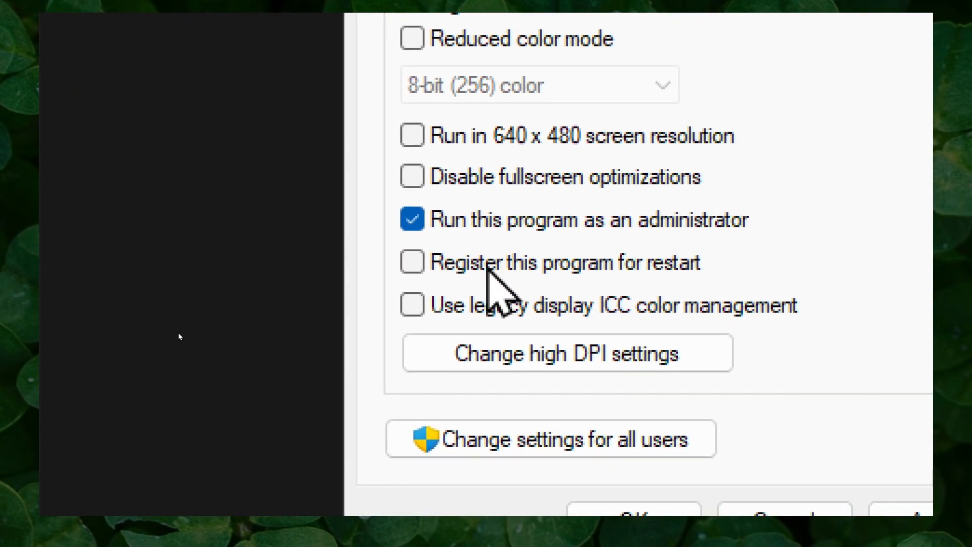
pyautogui.scroll(3)
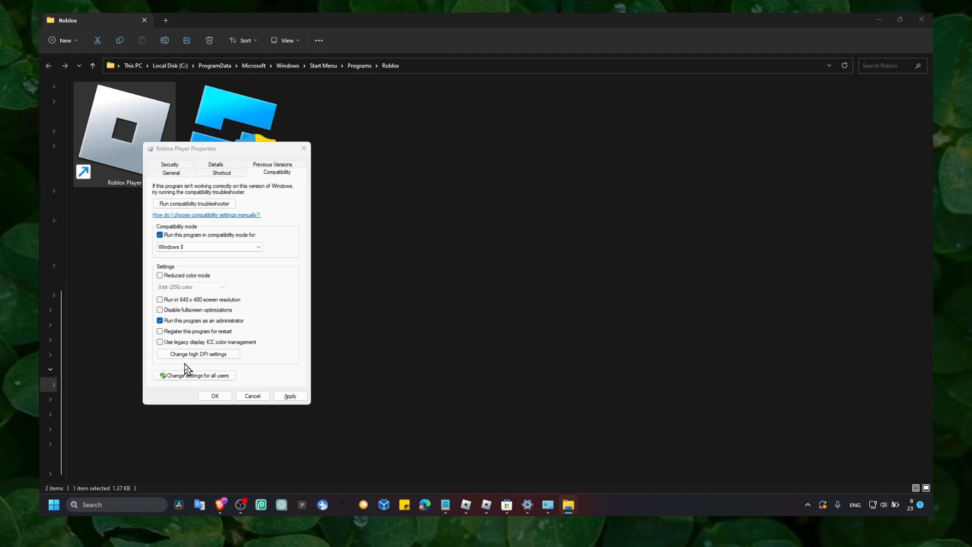
# - Override high DPI scaling by Application for Roblox Player and close its properties
pyautogui.click(197, 353)
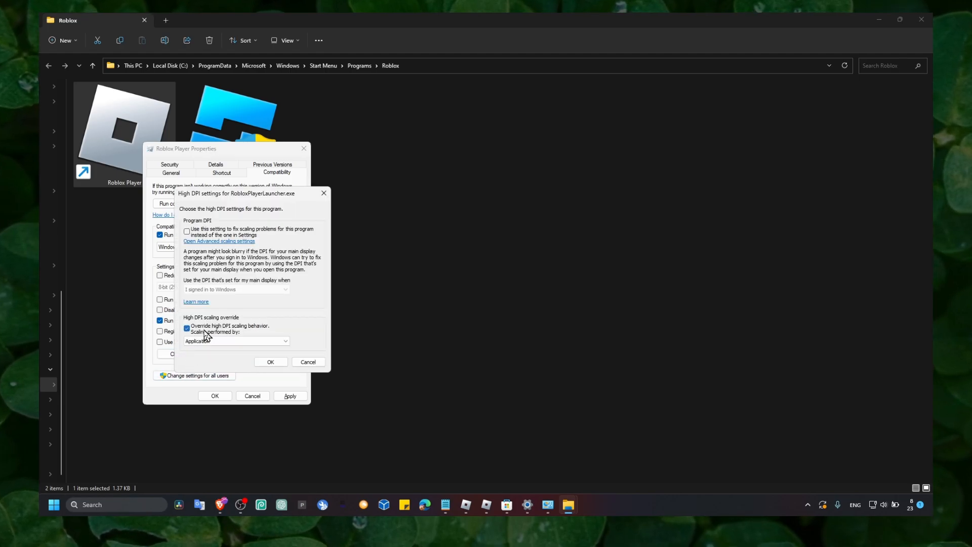
pyautogui.moveTo(222, 338)
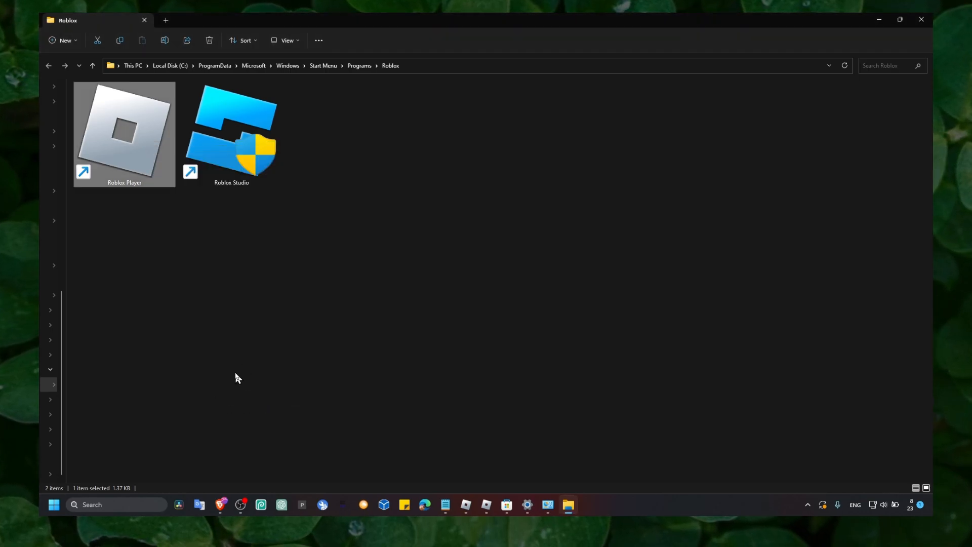
pyautogui.click(240, 504)
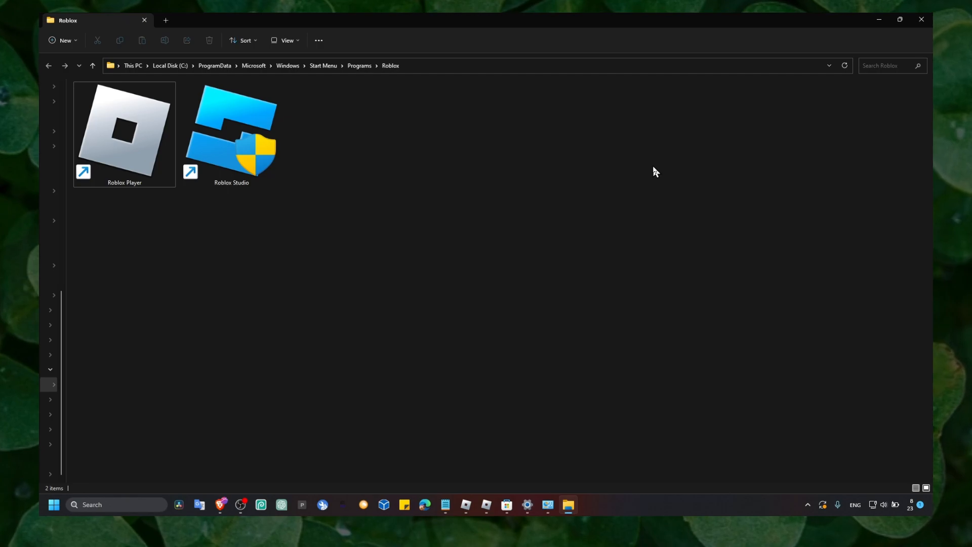
pyautogui.moveTo(699, 473)
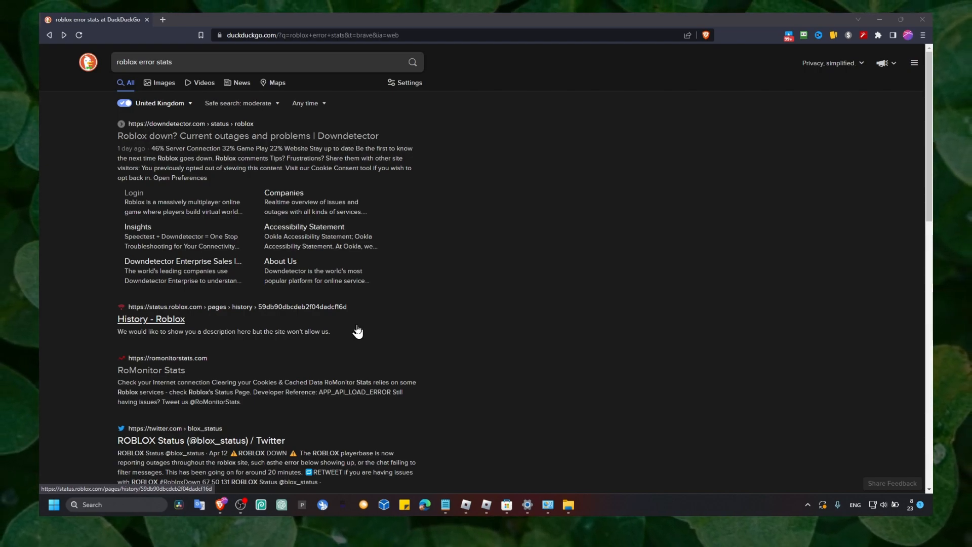
# - Search DuckDuckGo for 'roblox error status' and open Downdetector's Roblox outage page
pyautogui.click(199, 62)
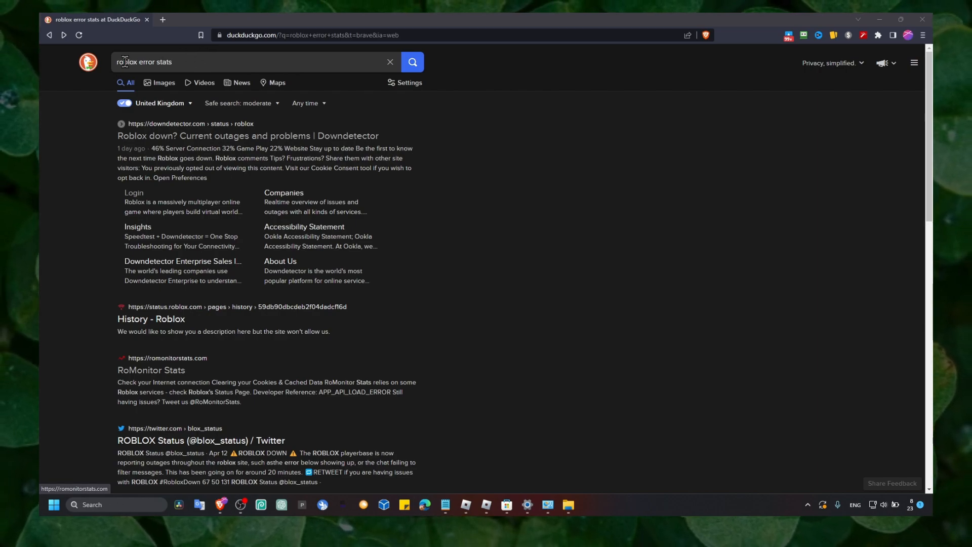
pyautogui.moveTo(209, 157)
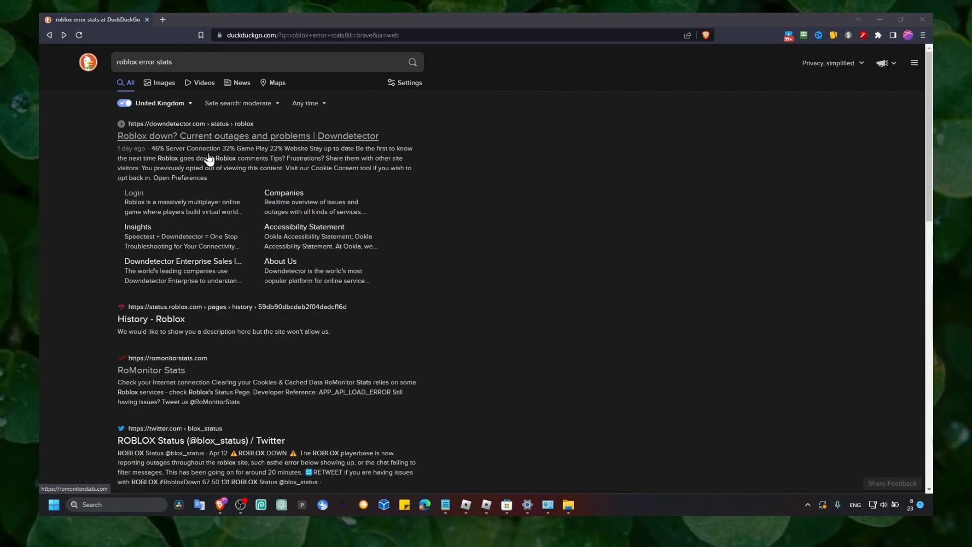
pyautogui.moveTo(143, 140)
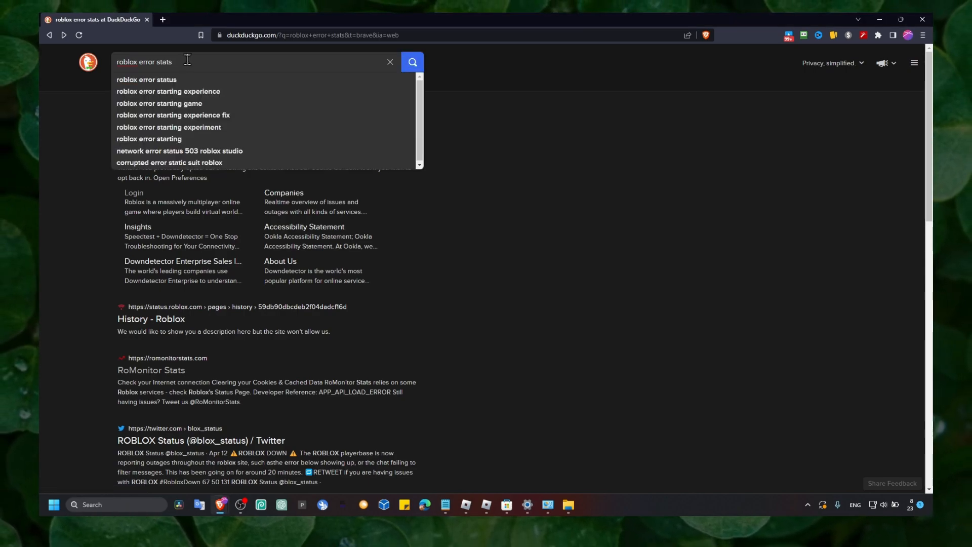
pyautogui.click(146, 79)
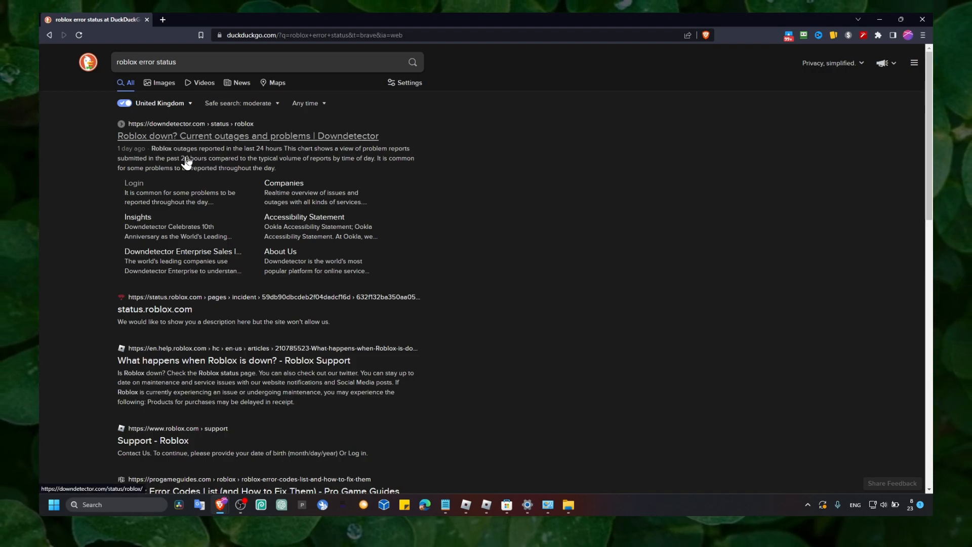
pyautogui.moveTo(188, 272)
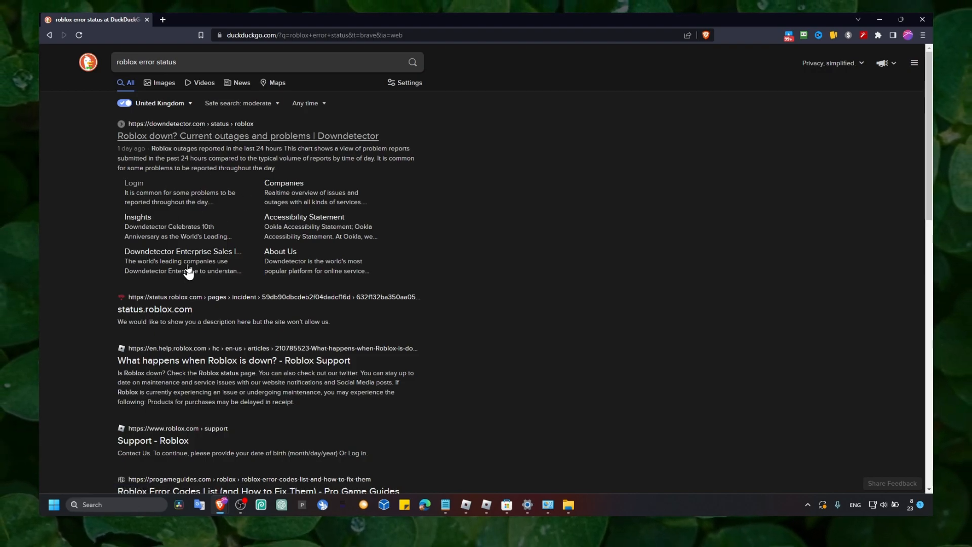
pyautogui.click(247, 135)
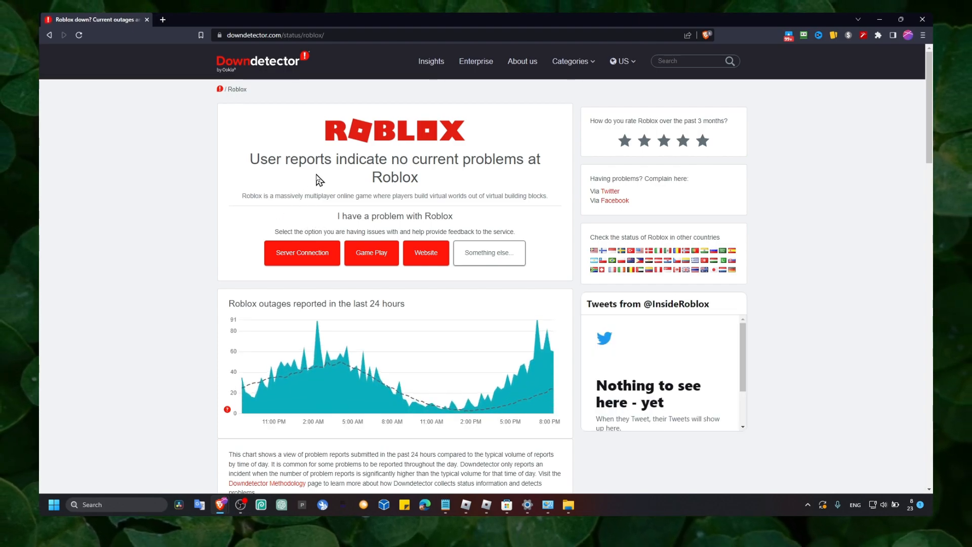
pyautogui.moveTo(375, 306)
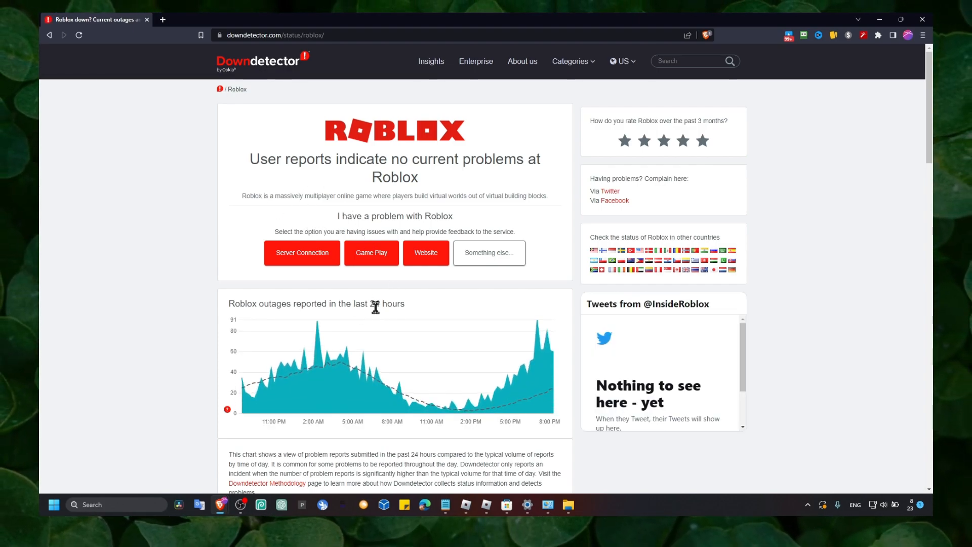
pyautogui.moveTo(537, 325)
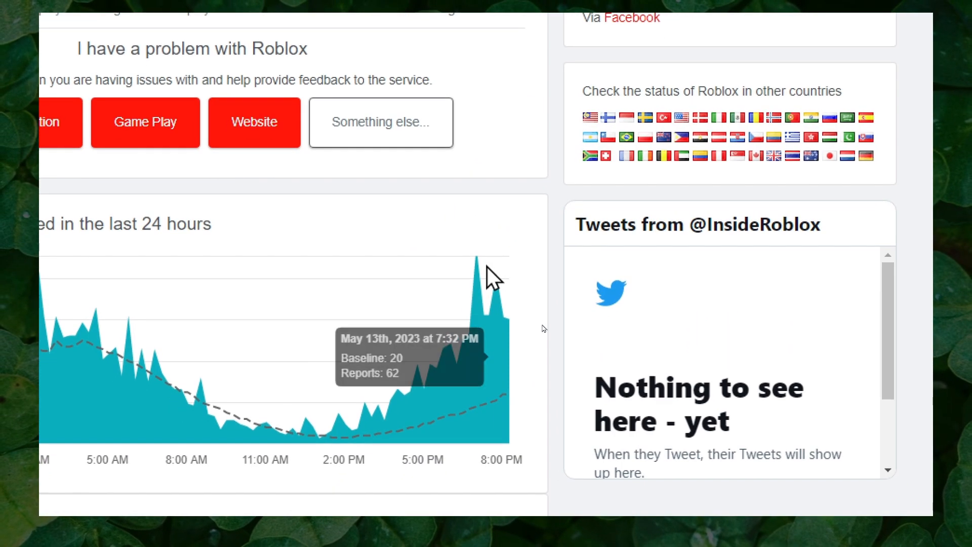
pyautogui.moveTo(490, 276)
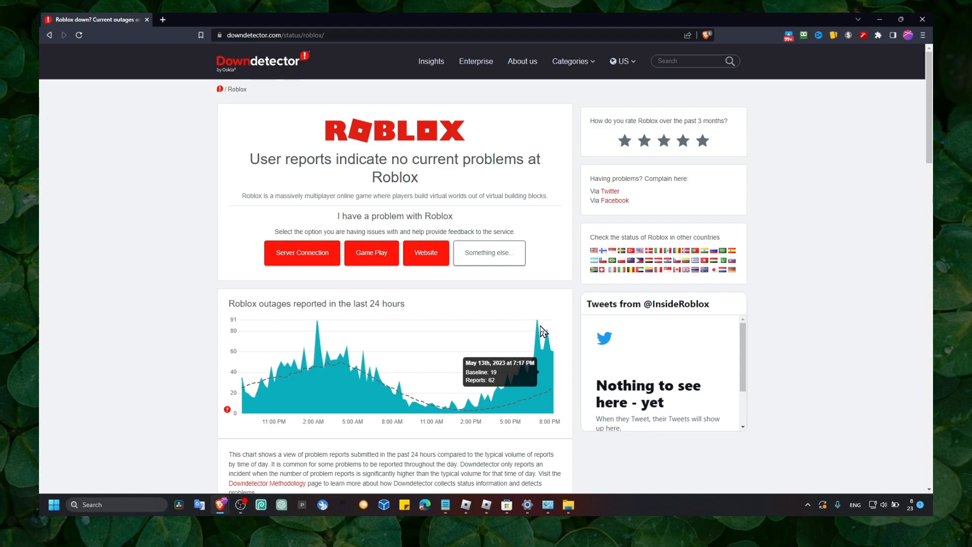
pyautogui.moveTo(517, 347)
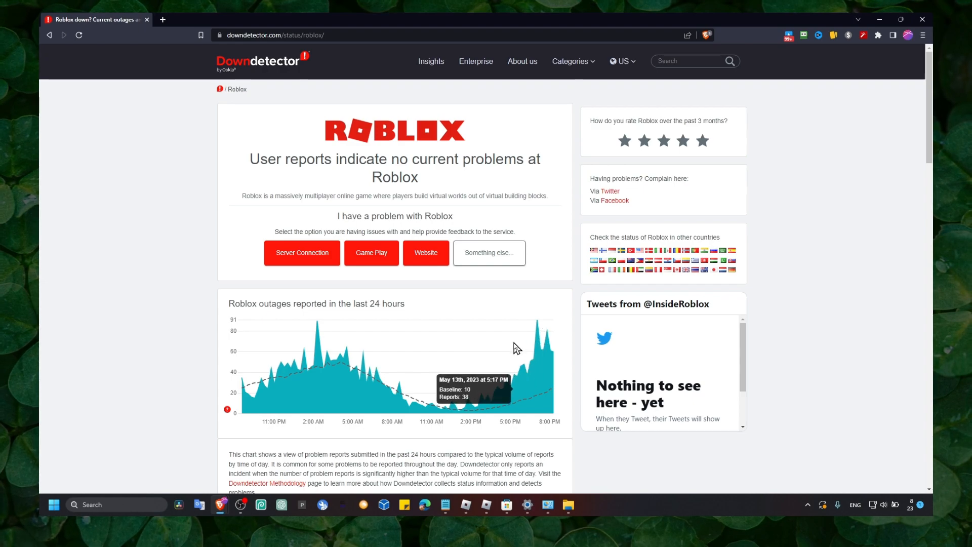